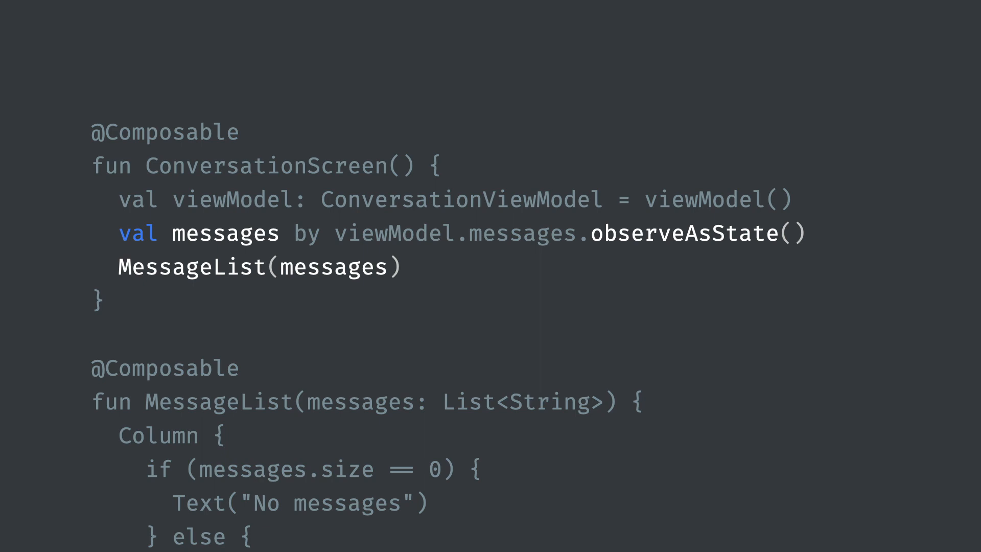
- Scroll through the slide deck to the Card-based Message code slide
scroll(down, 3)
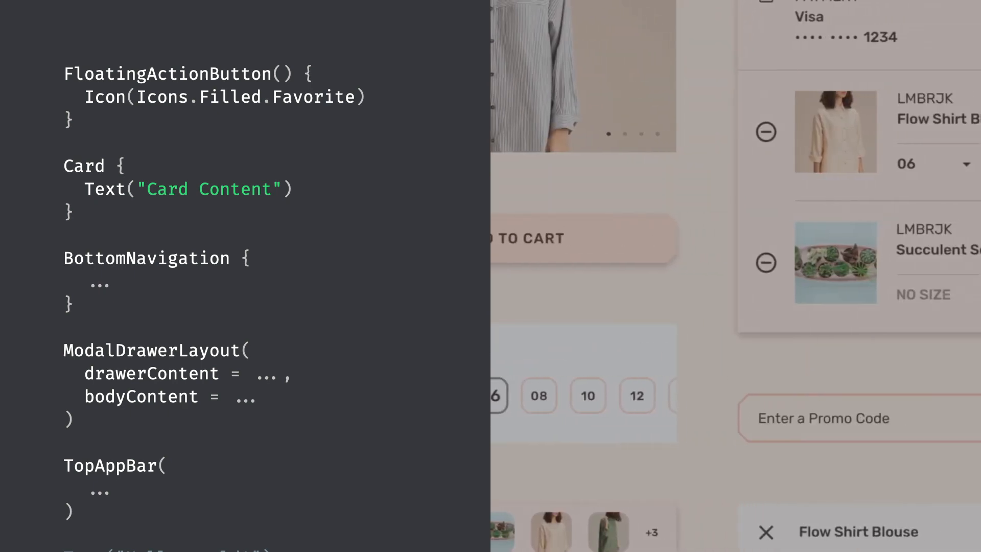
scroll(down, 3)
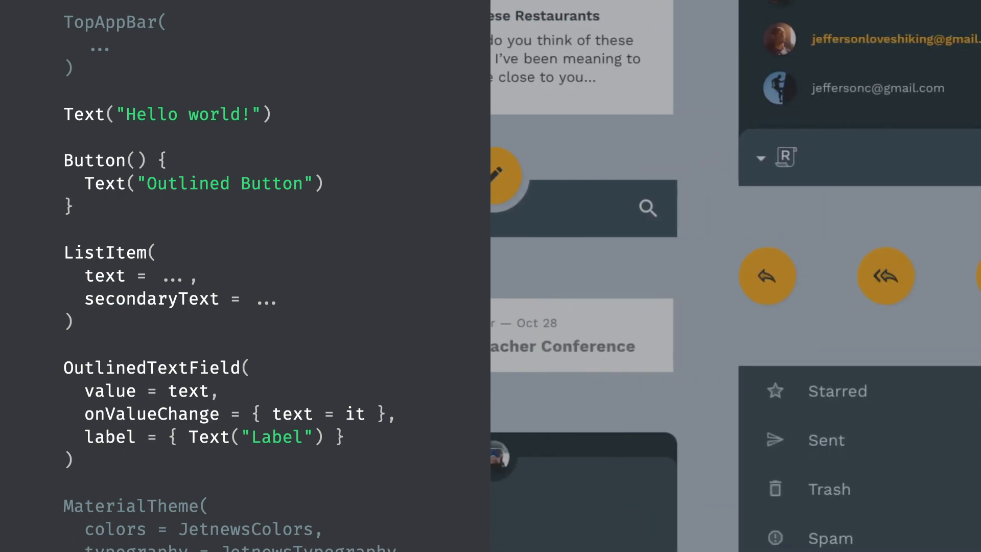
scroll(down, 3)
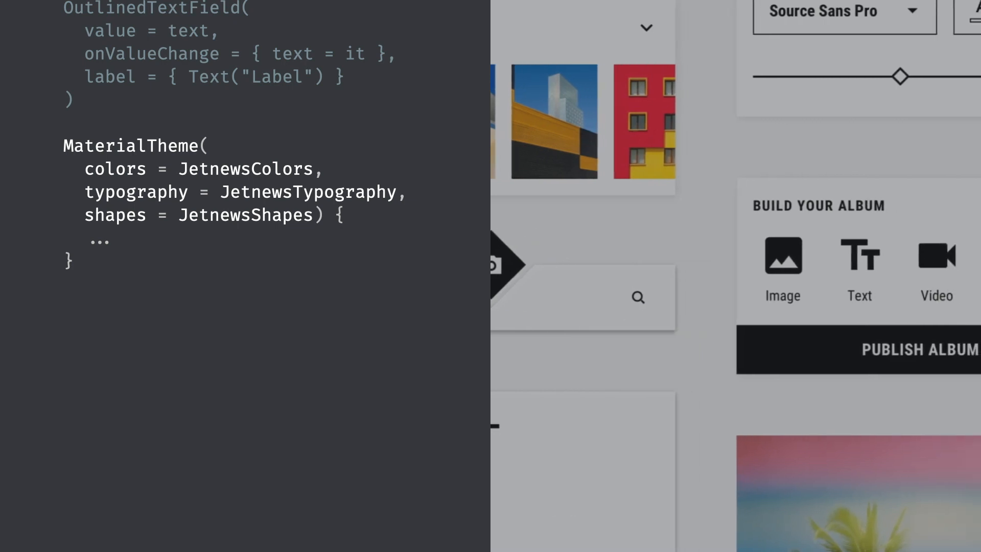
scroll(down, 3)
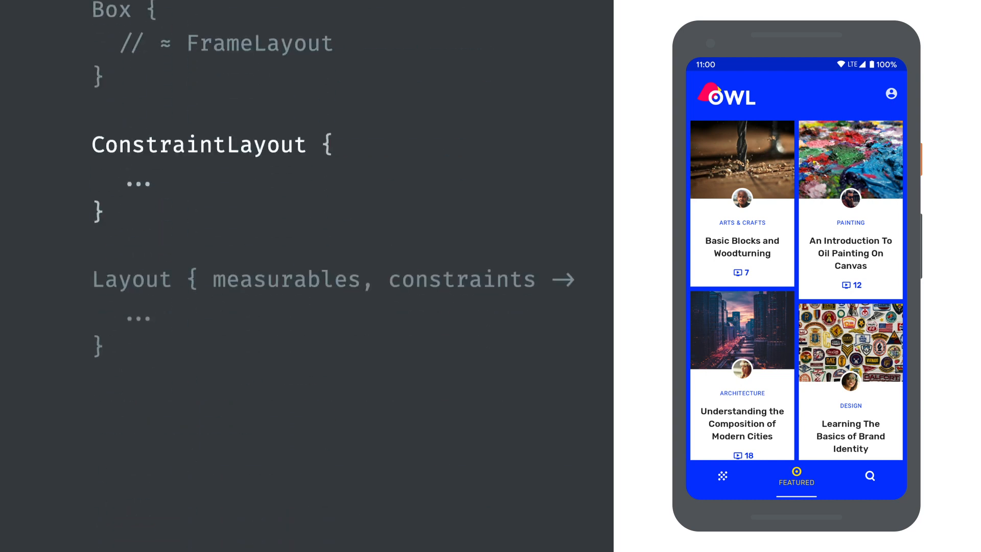
scroll(up, 3)
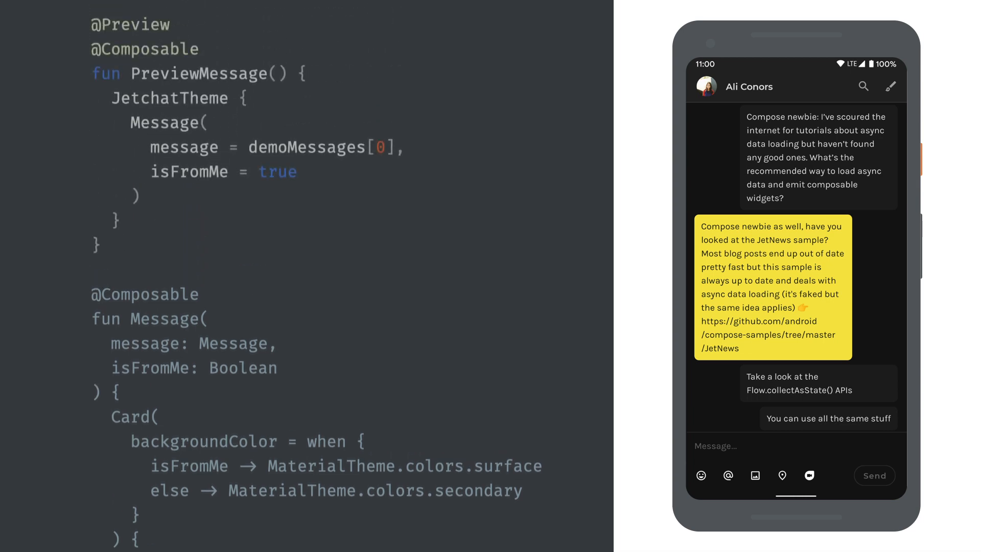
scroll(down, 3)
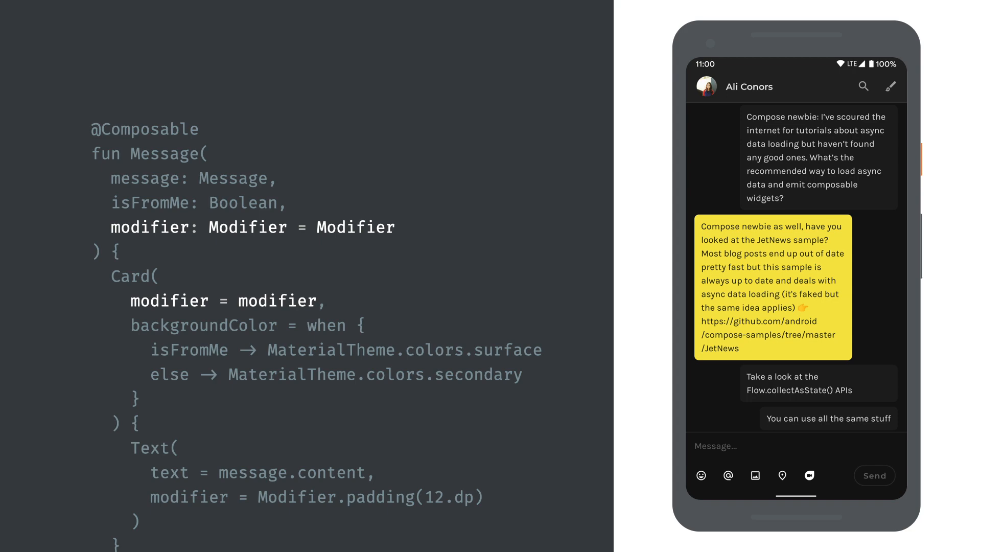
scroll(down, 3)
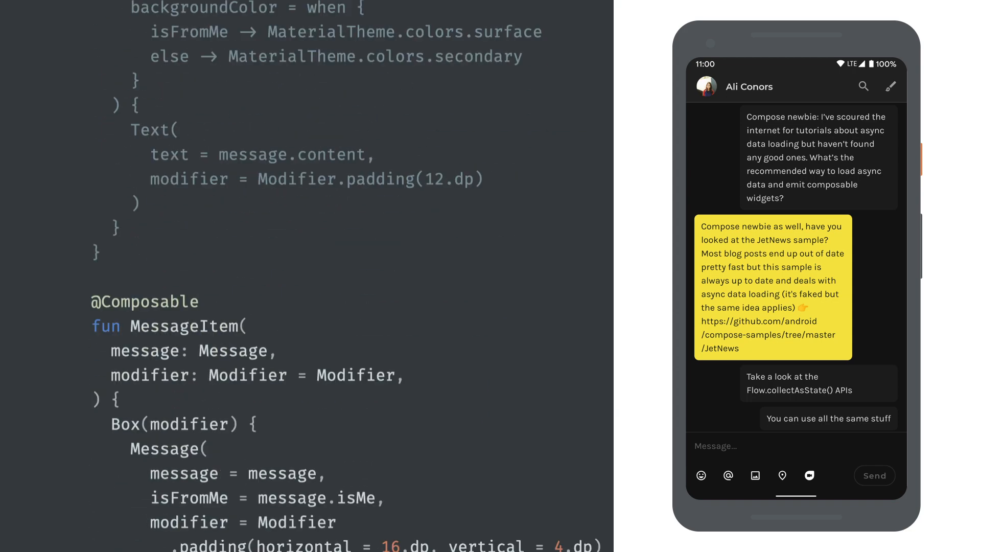
scroll(down, 3)
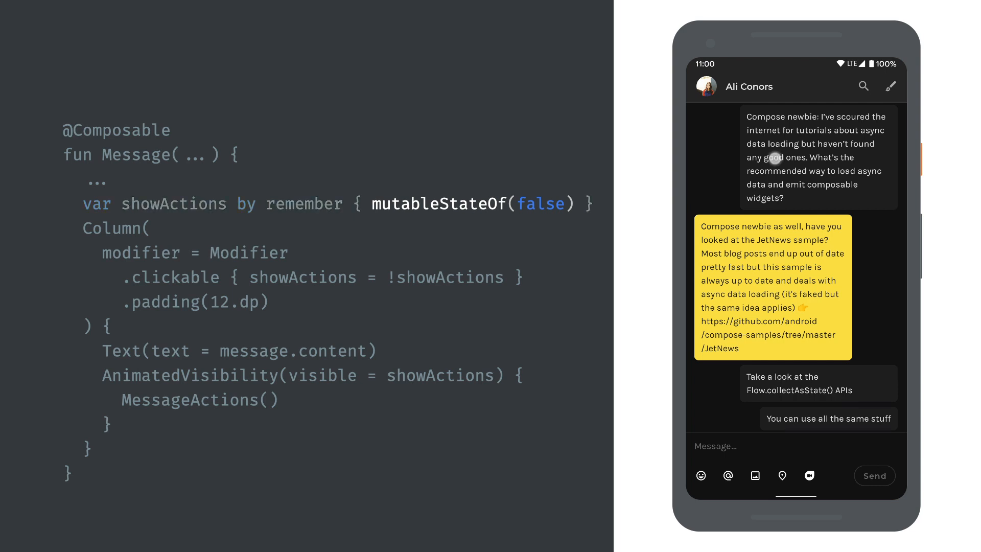
- Reveal the actions under the first chat message in the phone mockup
click(813, 156)
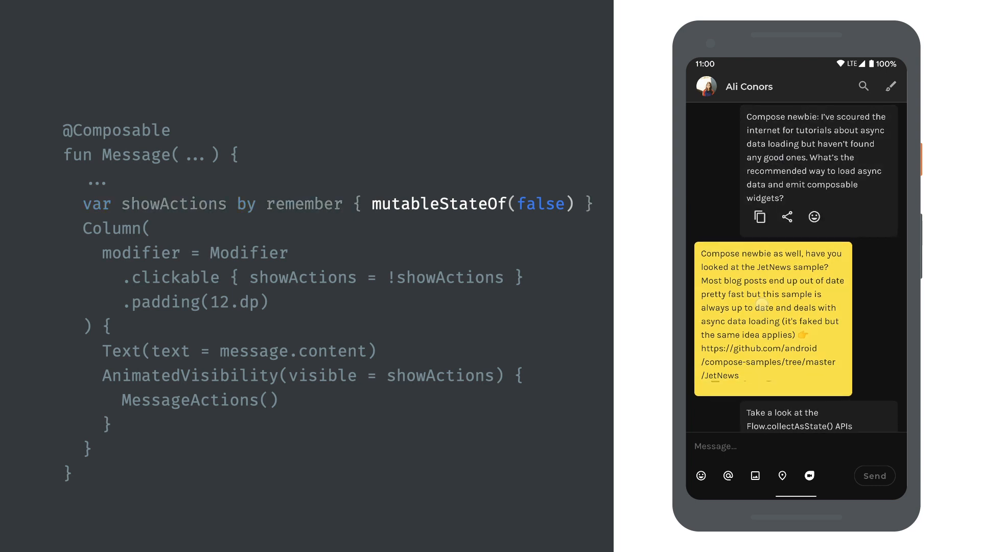
click(773, 307)
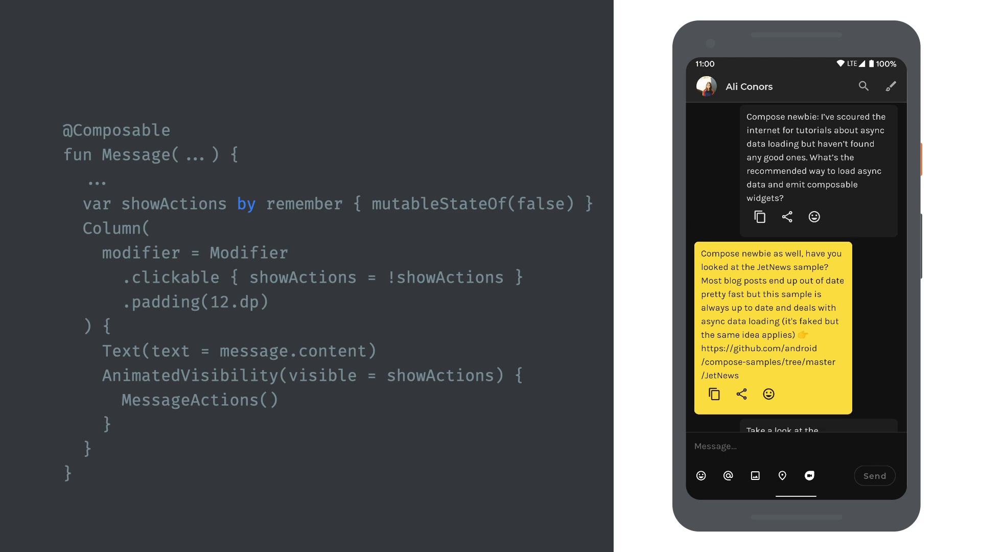
scroll(up, 3)
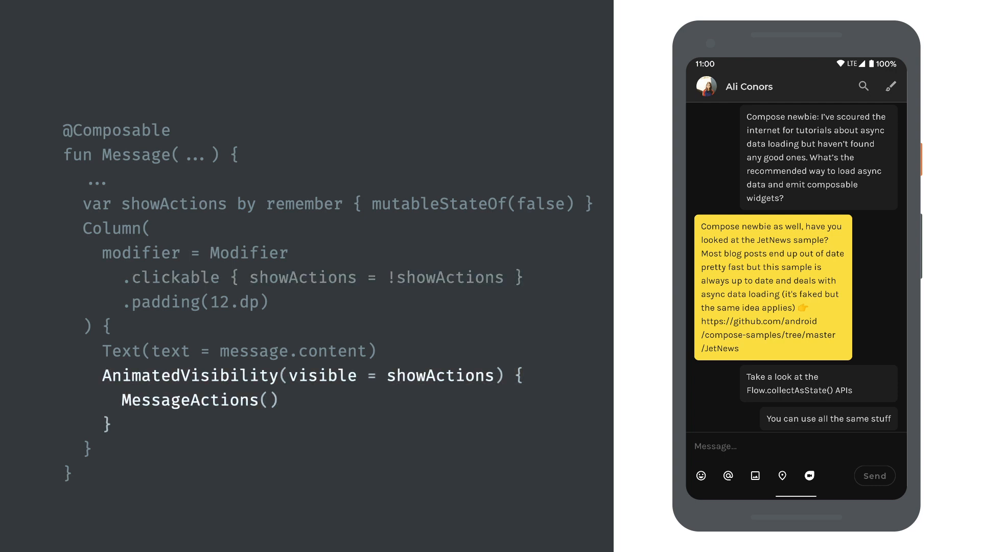
click(817, 157)
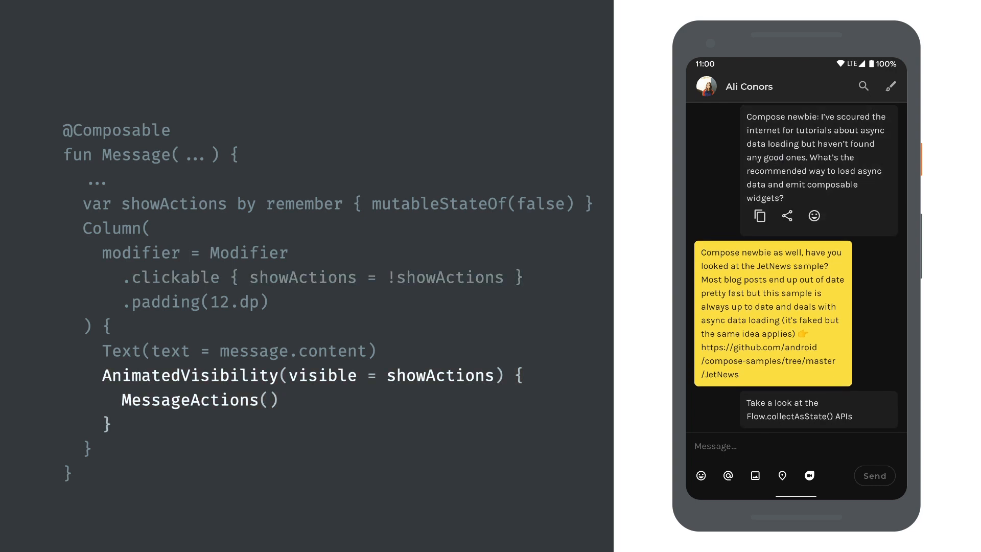
click(772, 313)
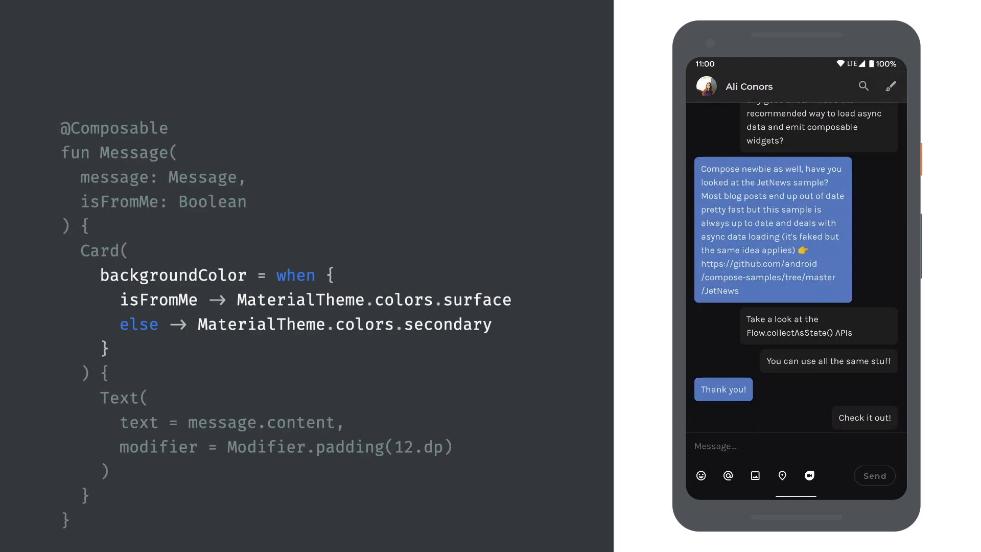
- Switch the chat accent colour to Orange, then back to Default
click(890, 86)
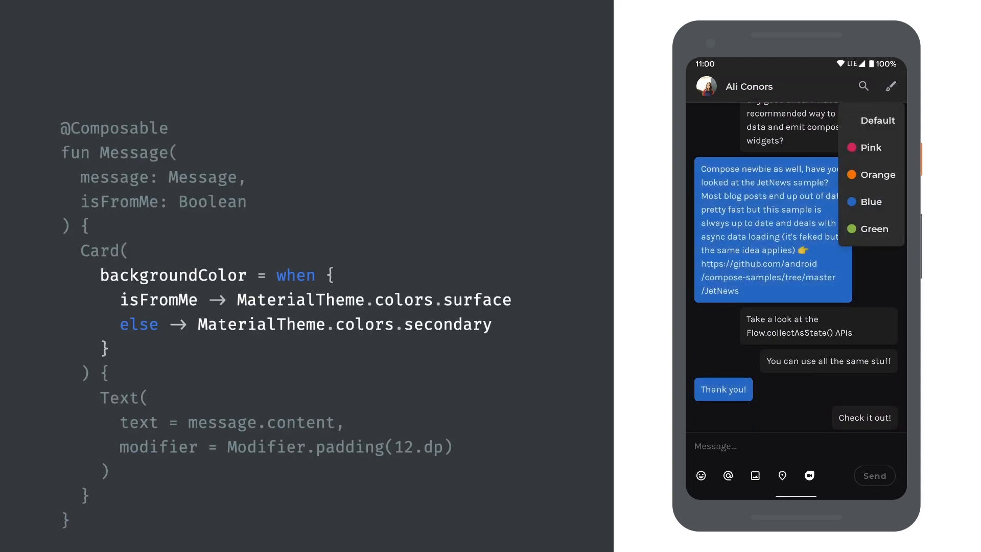
click(878, 175)
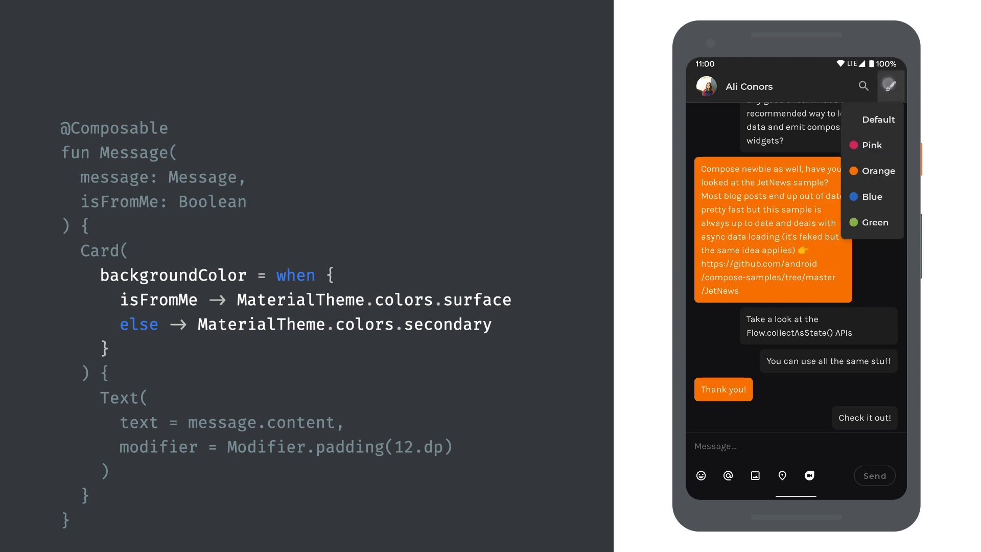
click(873, 222)
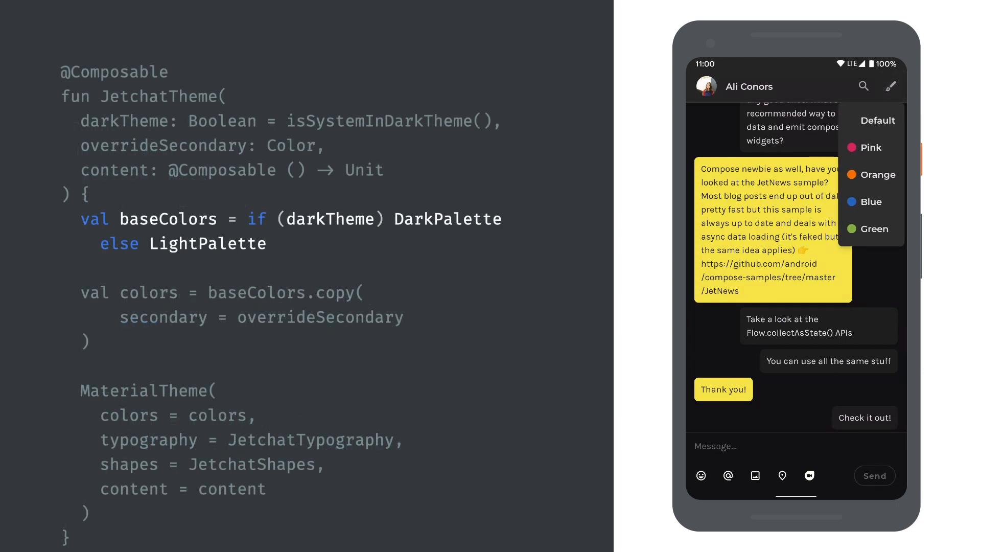
- Cycle the chat accent colour through Blue, Orange, and finally Green
click(872, 200)
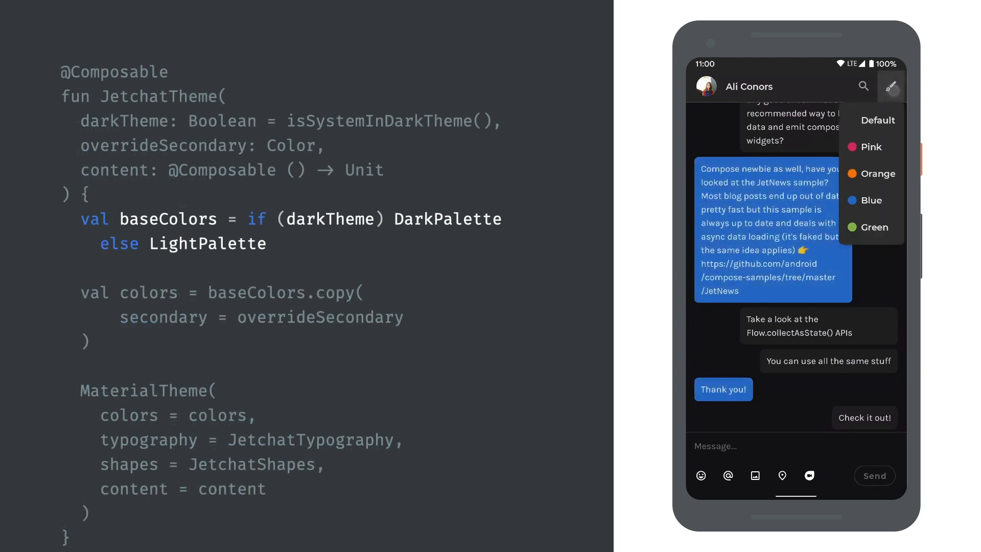
click(870, 147)
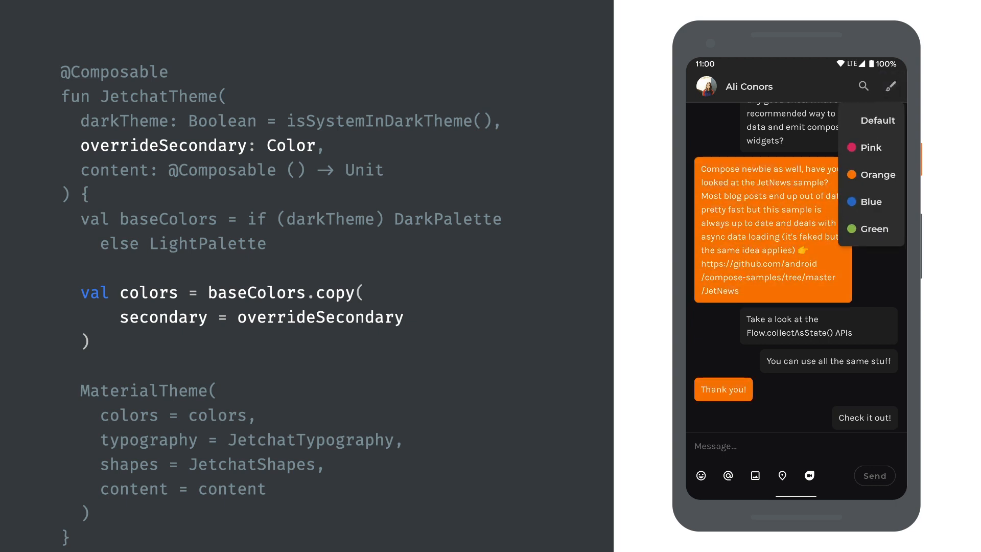
click(871, 229)
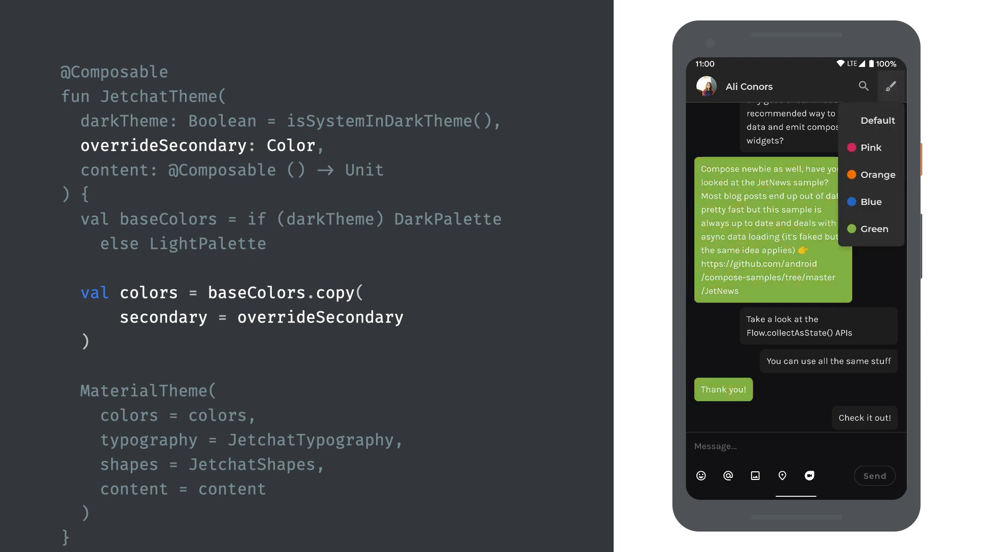